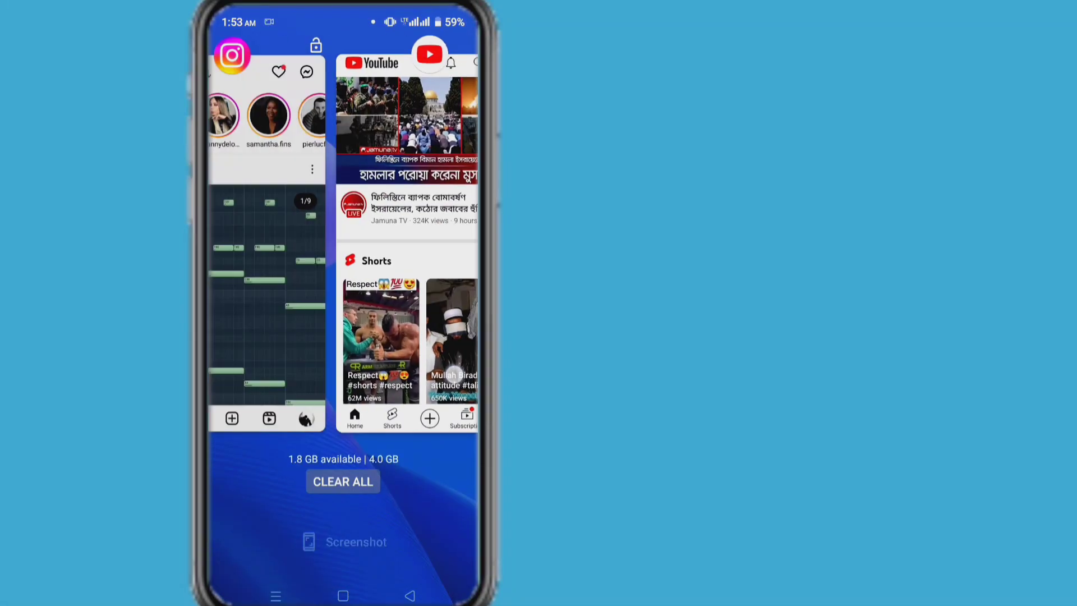
# Swipe away the recent app cards and return to the home screen.
pyautogui.click(343, 481)
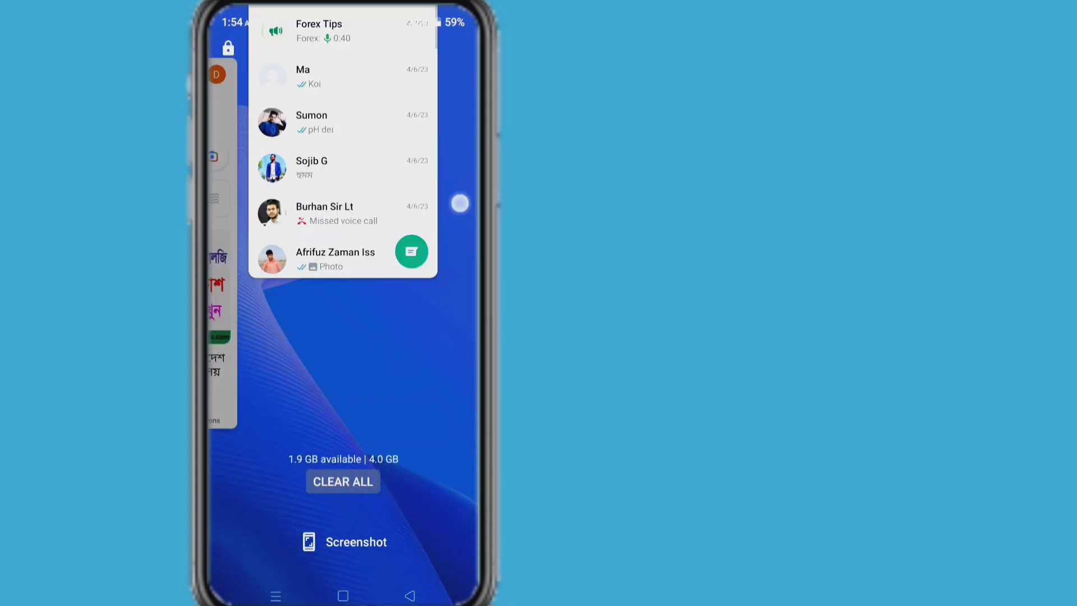
pyautogui.click(342, 482)
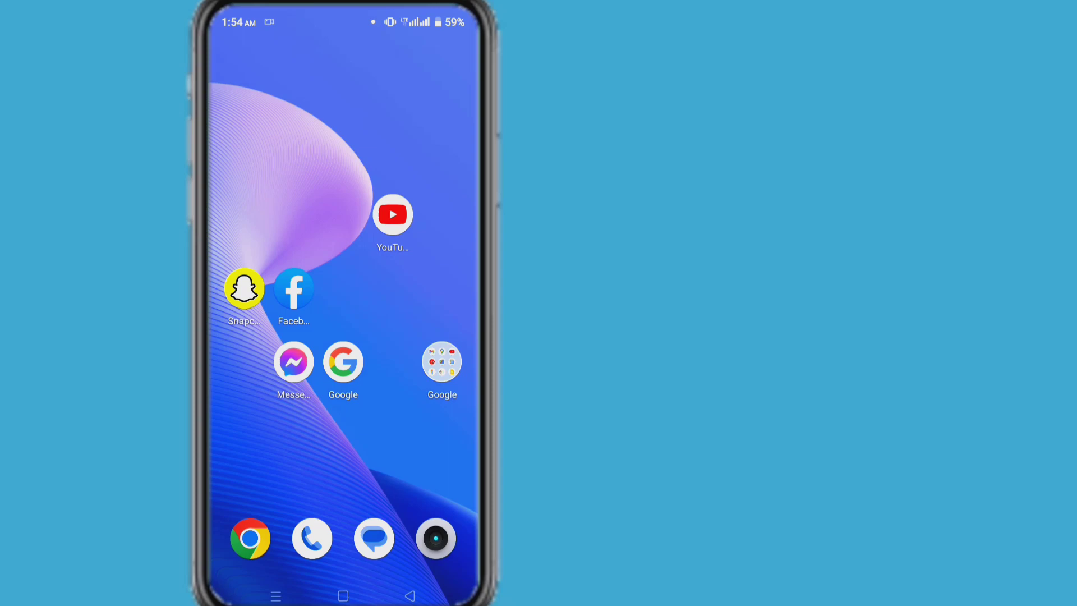
# Bring up the recent apps overview showing the locked Facebook card.
pyautogui.click(243, 287)
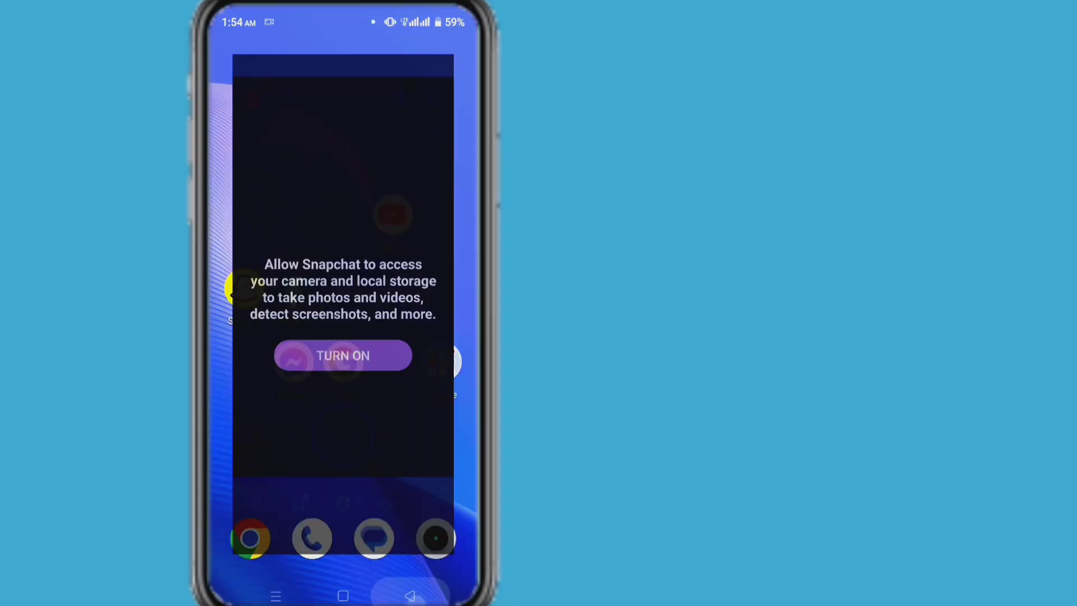
pyautogui.click(343, 596)
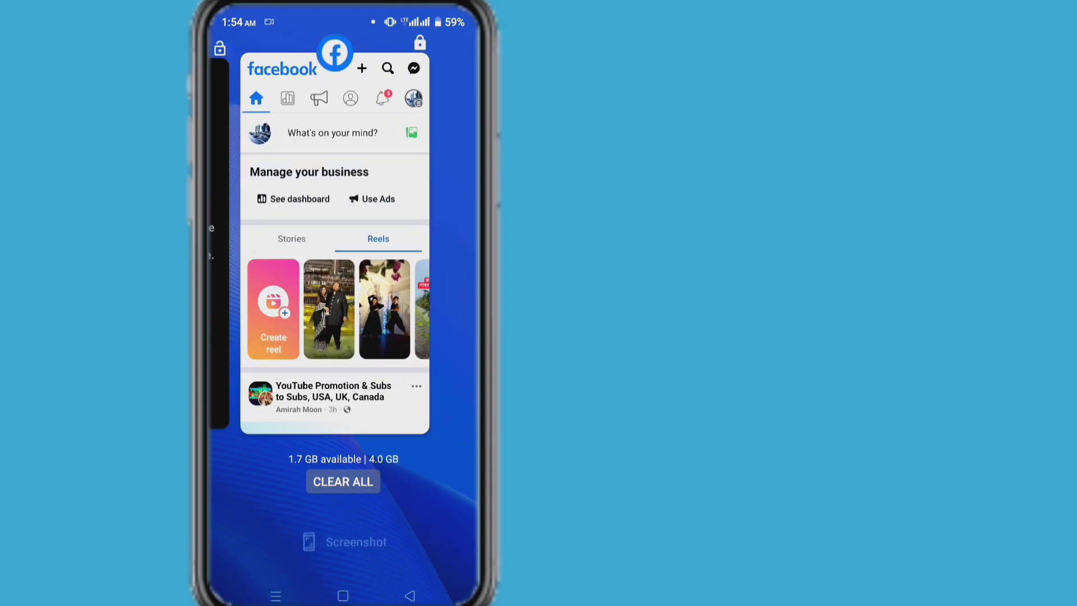
# Unlock the Facebook and YouTube app cards and scroll back through the cards.
pyautogui.click(343, 481)
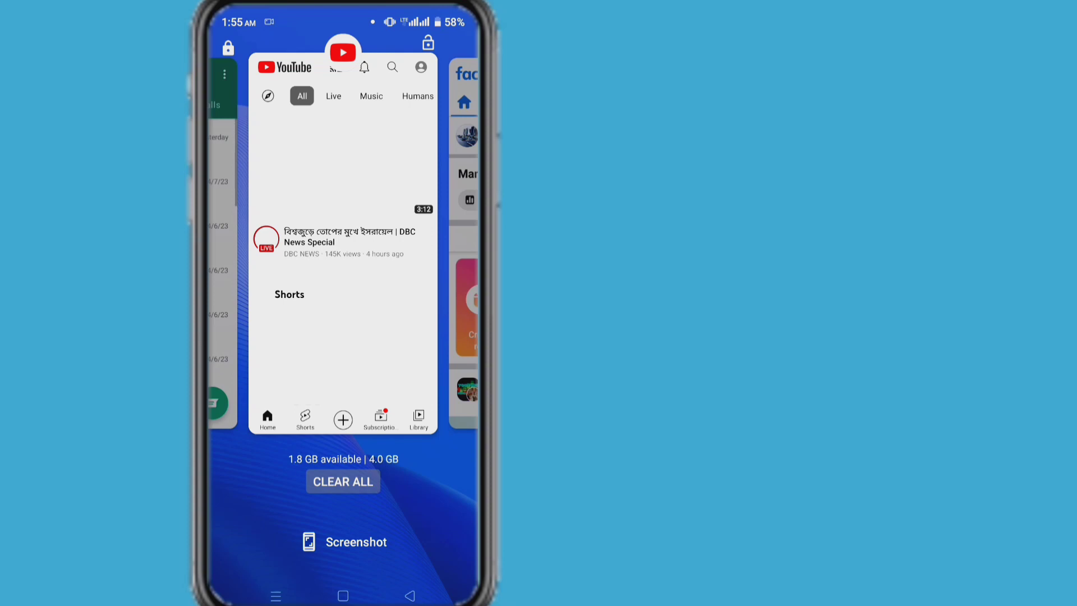
pyautogui.click(344, 481)
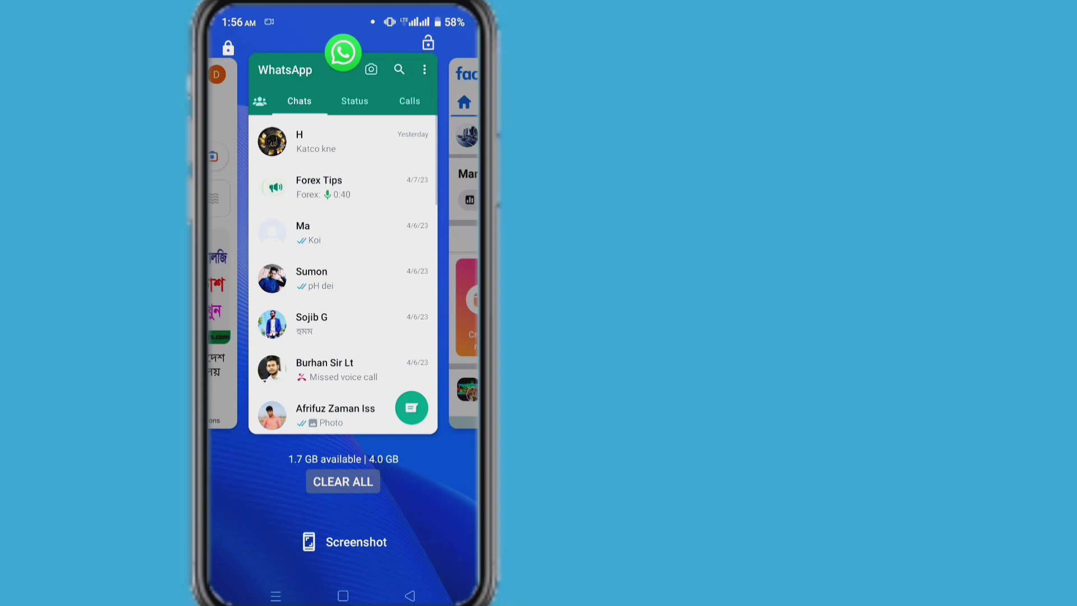
pyautogui.hscroll(-3)
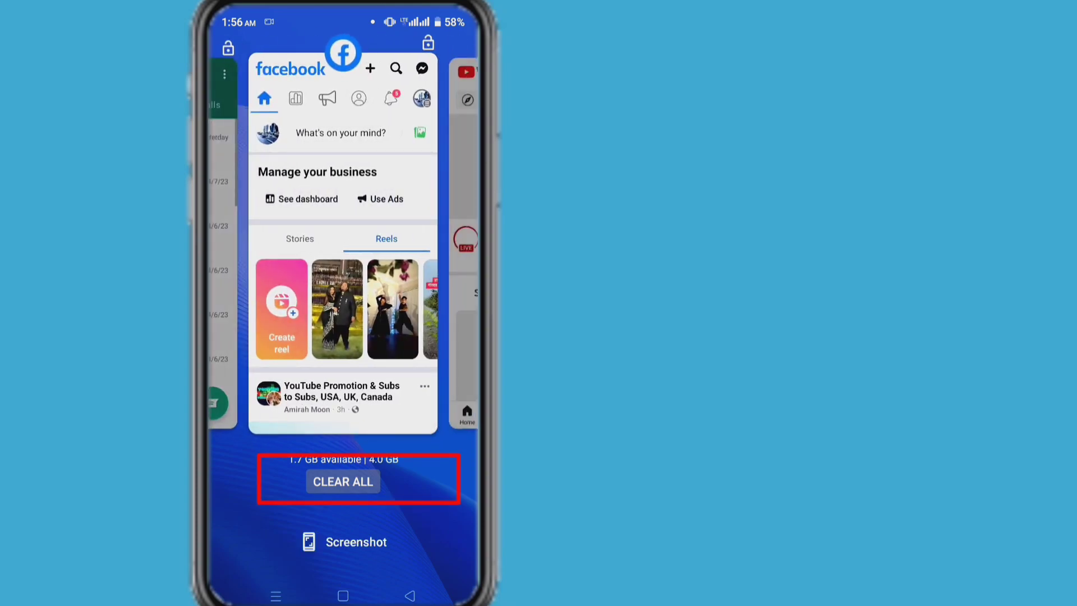
# Clear all recent apps and reopen Recents to confirm 'No recent items'.
pyautogui.click(343, 481)
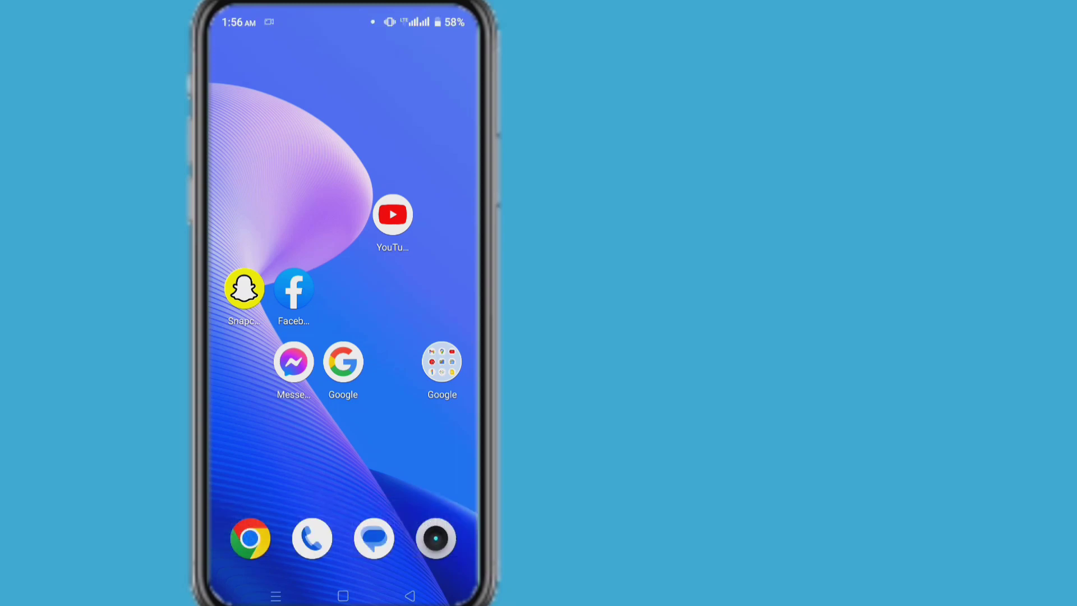
pyautogui.click(343, 596)
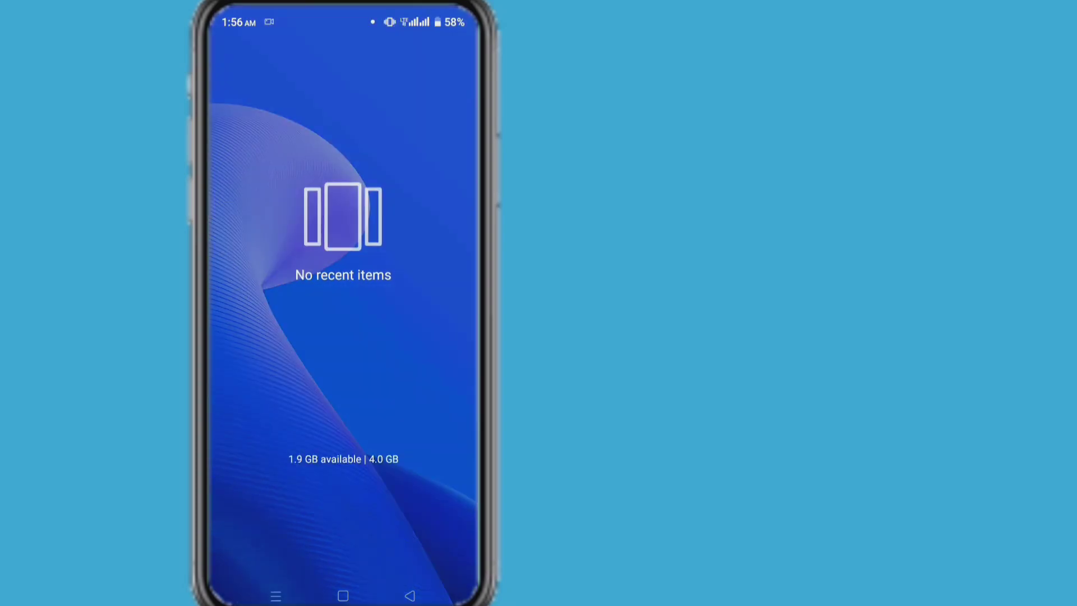
pyautogui.click(410, 596)
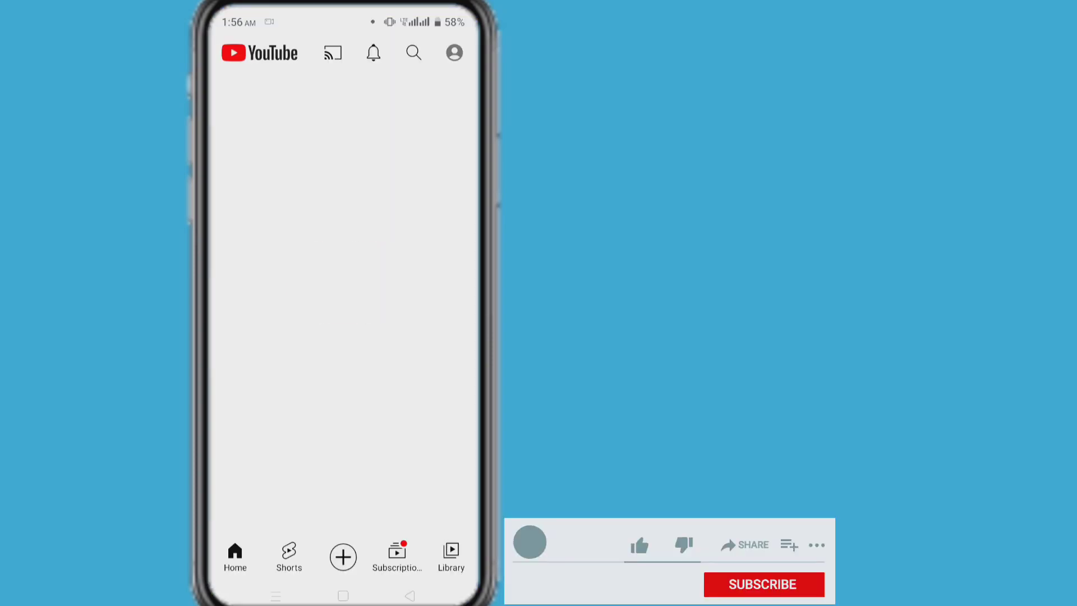
pyautogui.click(638, 544)
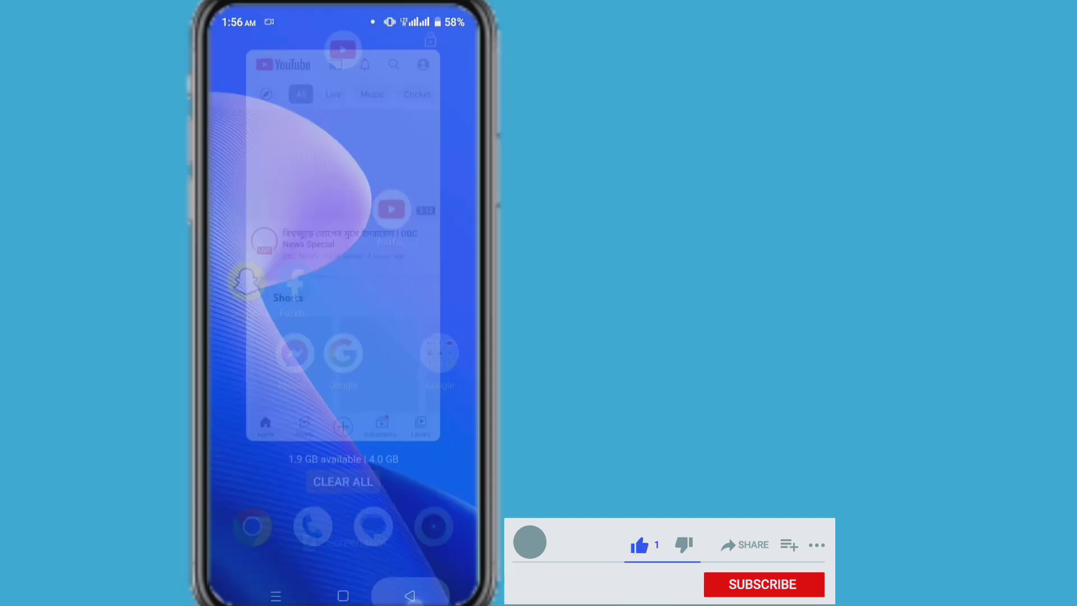